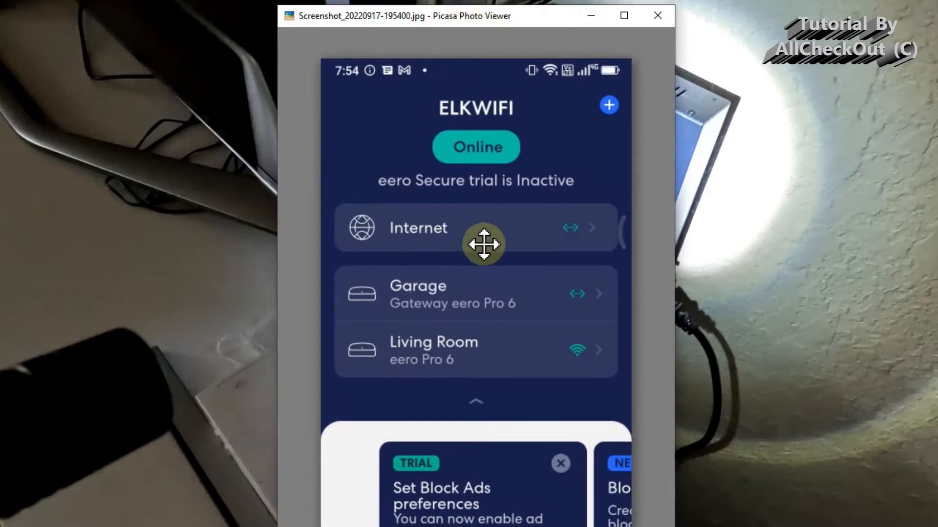
mouse_move(497, 236)
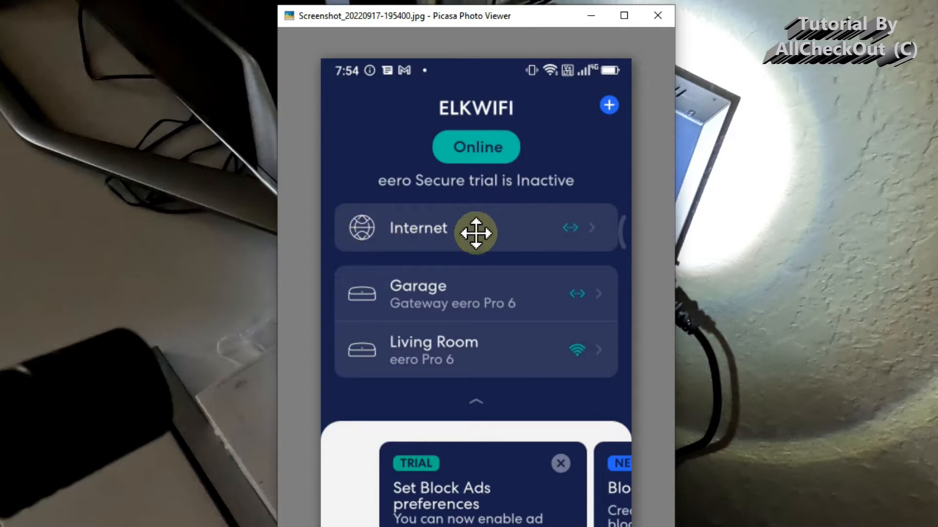
mouse_move(565, 347)
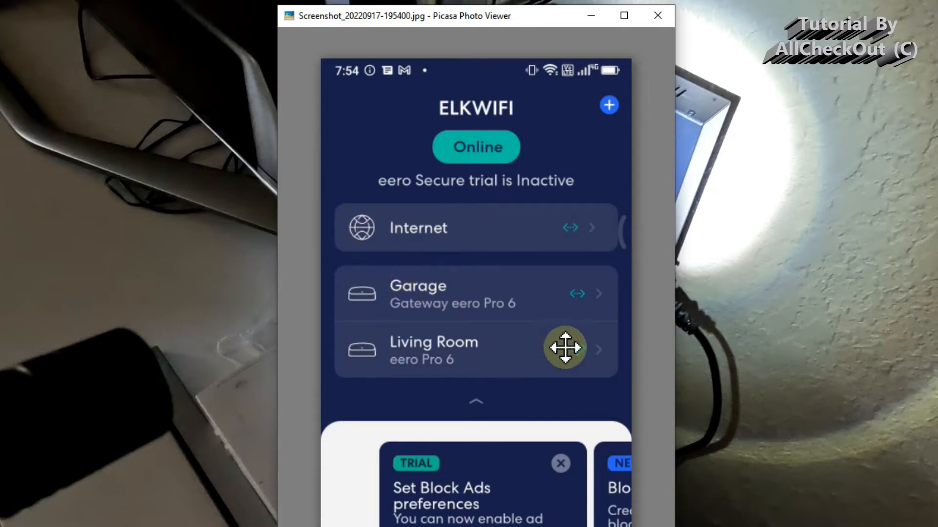
mouse_move(368, 316)
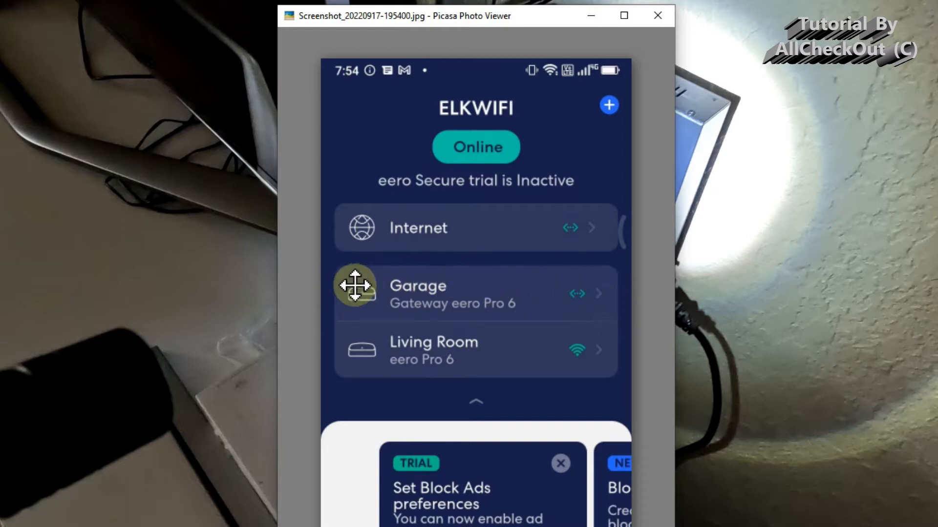
mouse_move(371, 377)
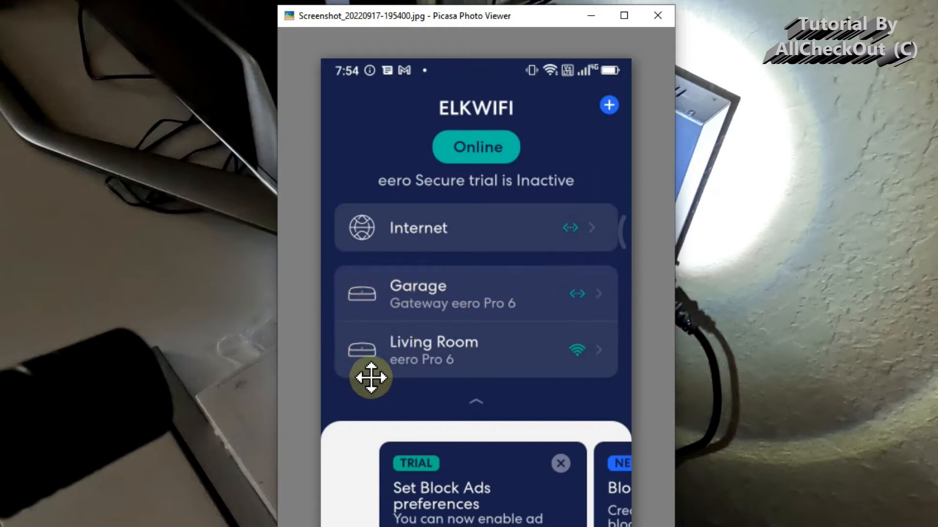
mouse_move(340, 319)
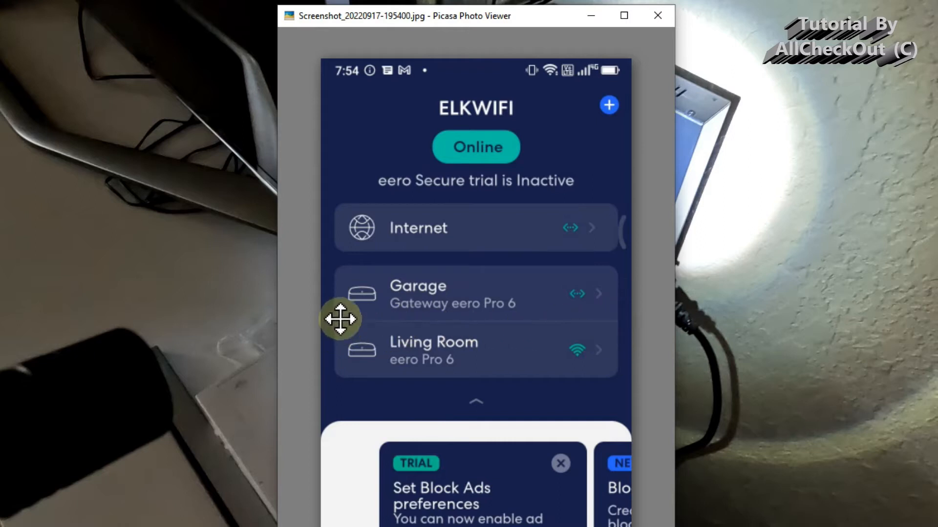
mouse_move(362, 365)
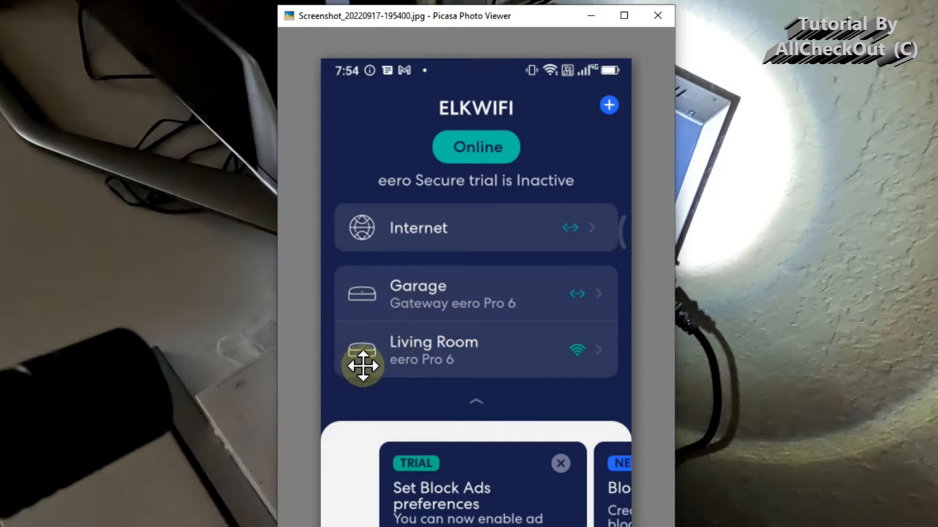
mouse_move(449, 360)
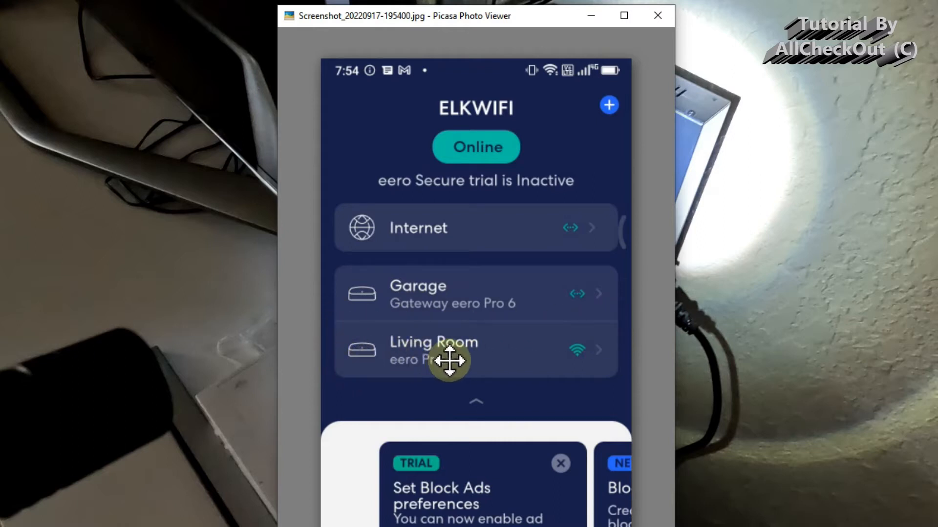
mouse_move(563, 339)
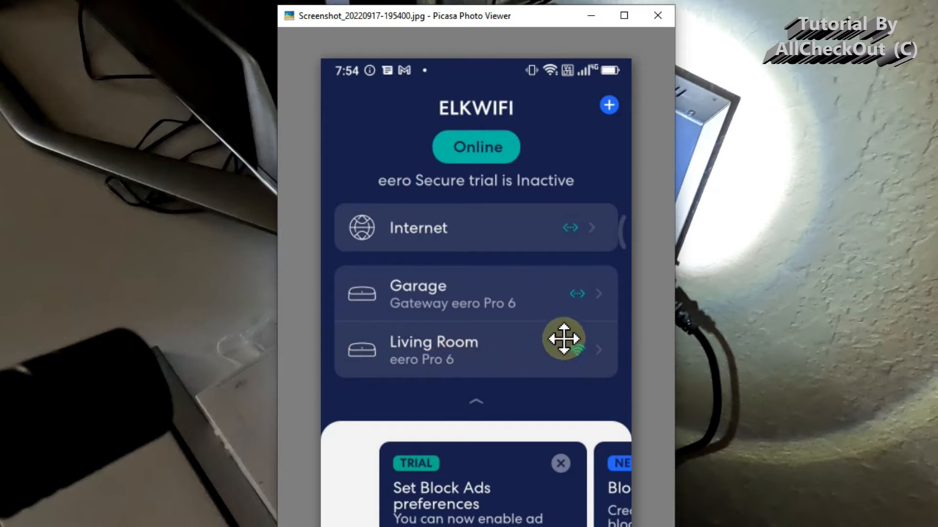
mouse_move(741, 113)
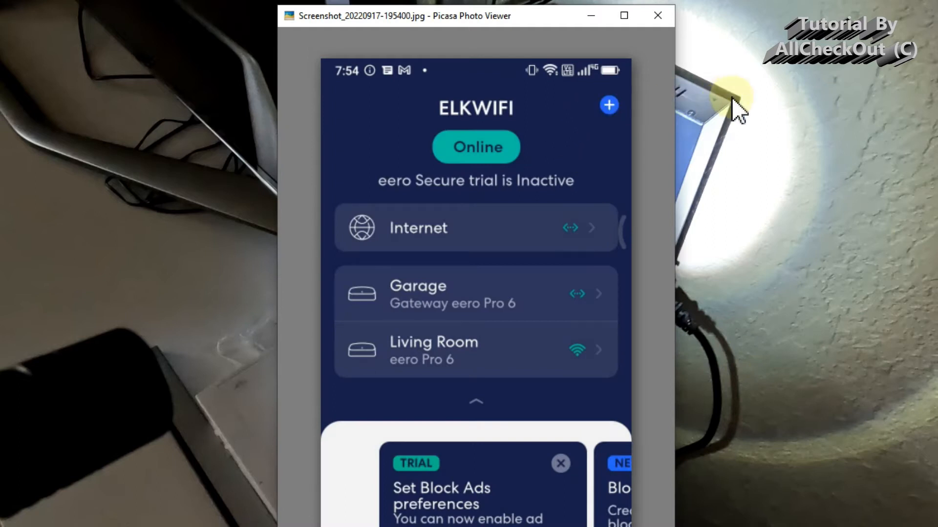
mouse_move(760, 135)
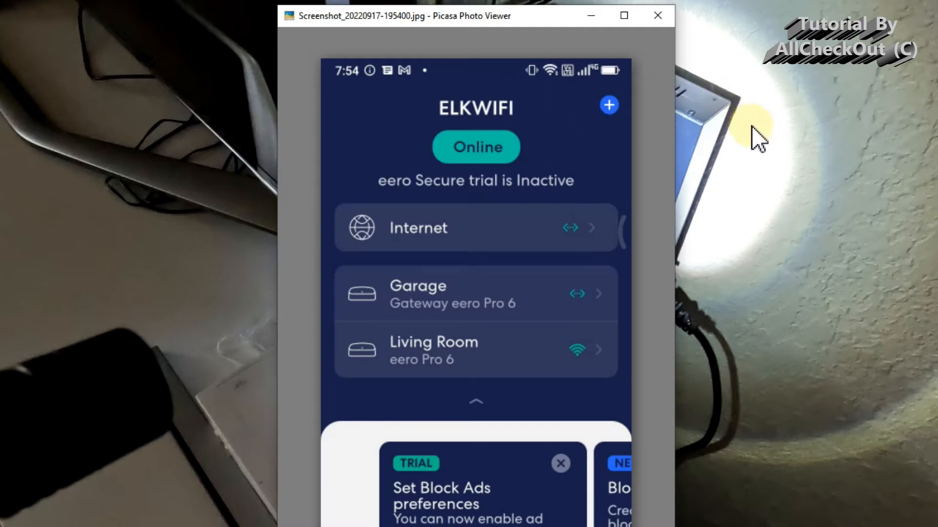
mouse_move(755, 198)
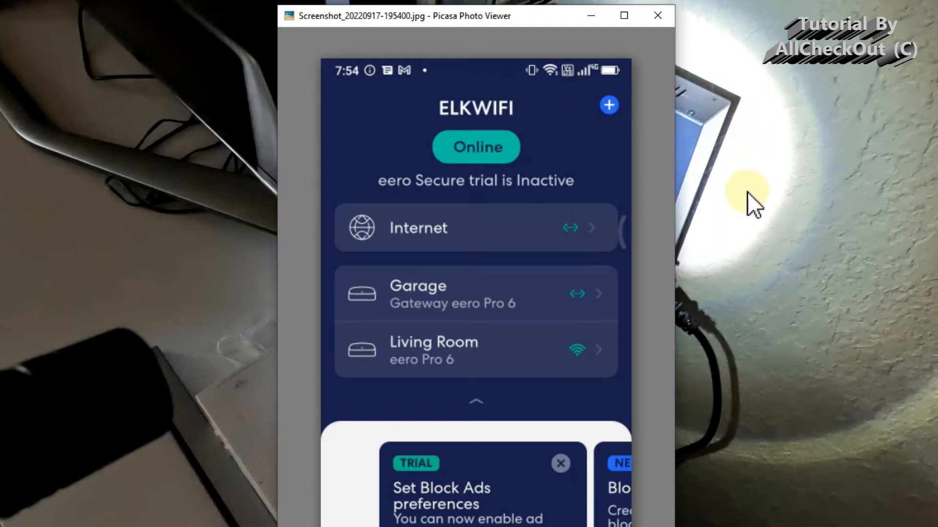
mouse_move(745, 200)
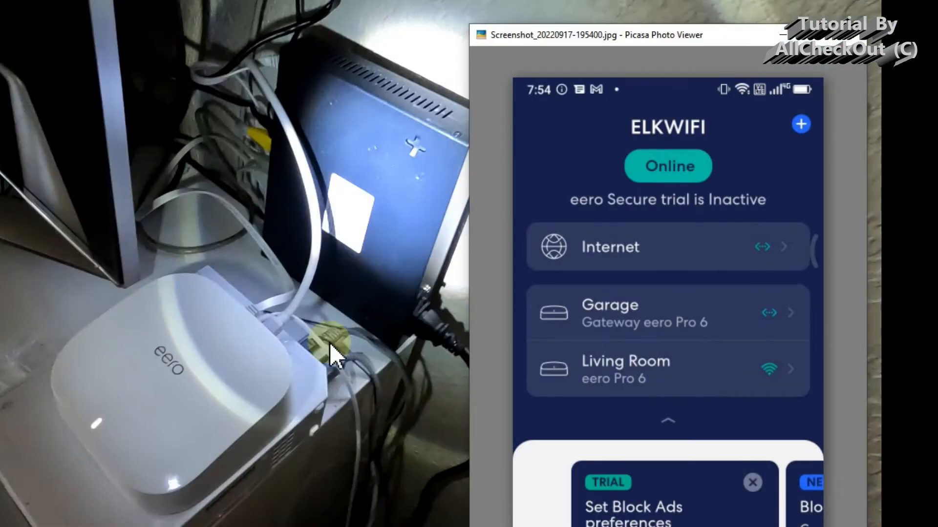
mouse_move(209, 364)
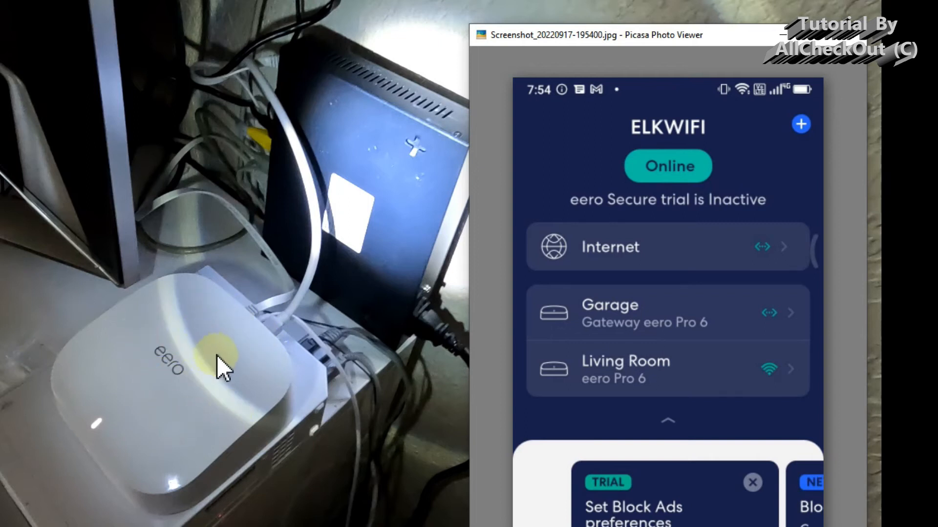
mouse_move(287, 338)
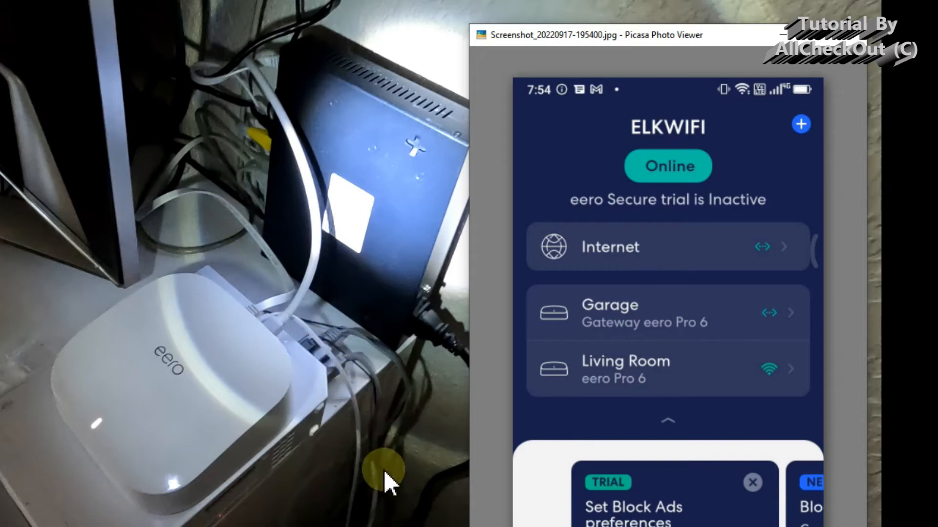
mouse_move(368, 499)
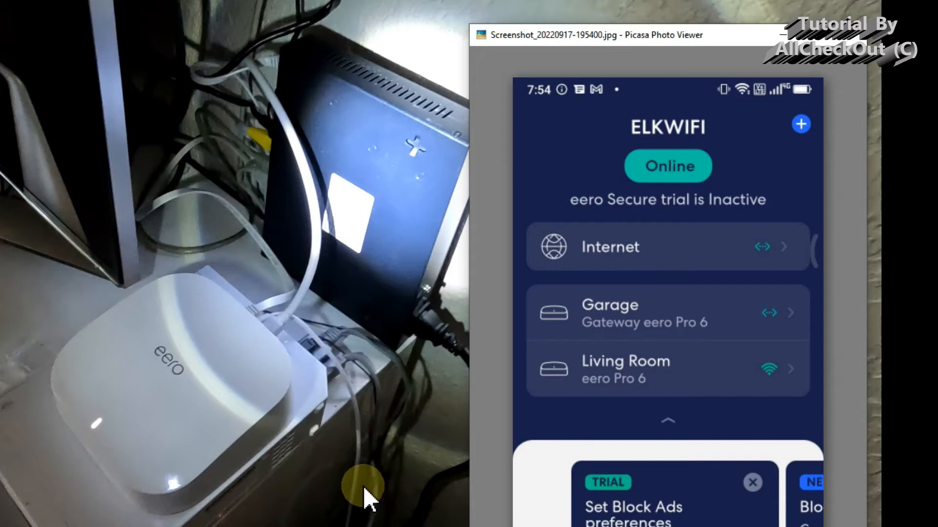
mouse_move(377, 502)
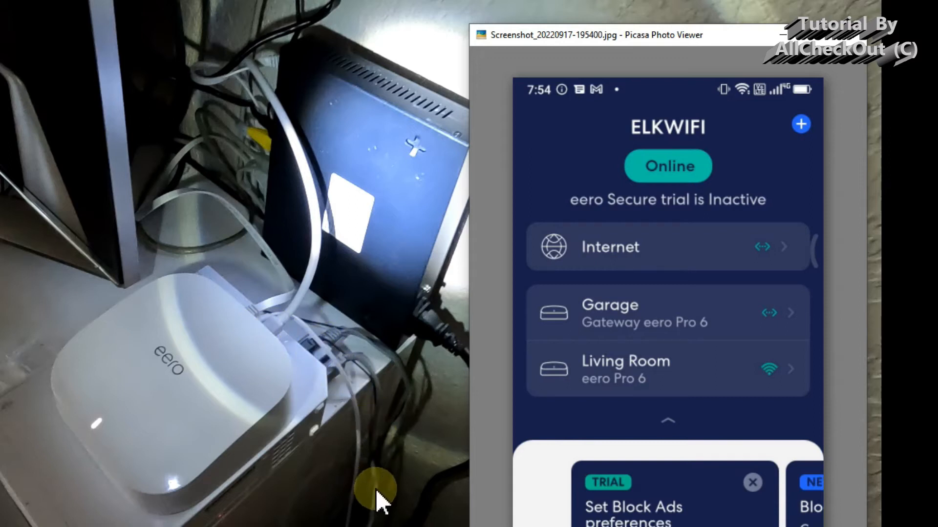
mouse_move(272, 365)
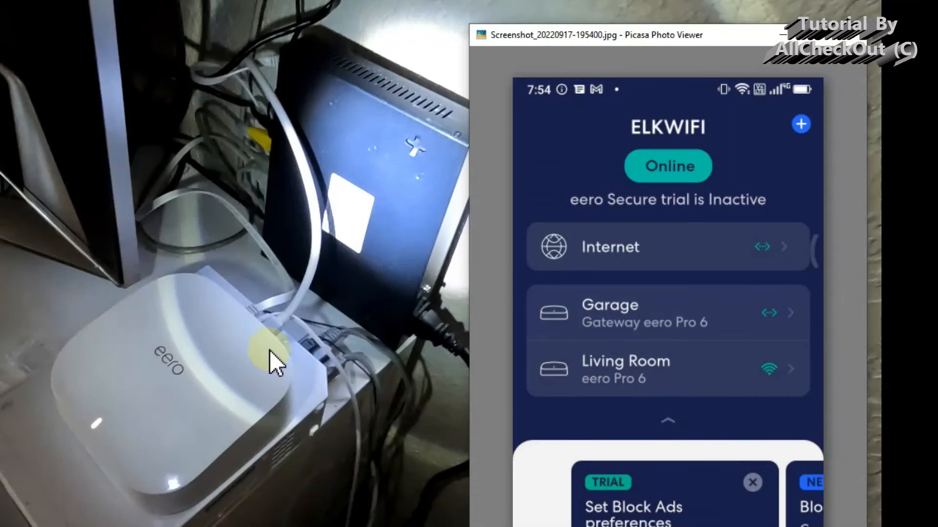
mouse_move(496, 389)
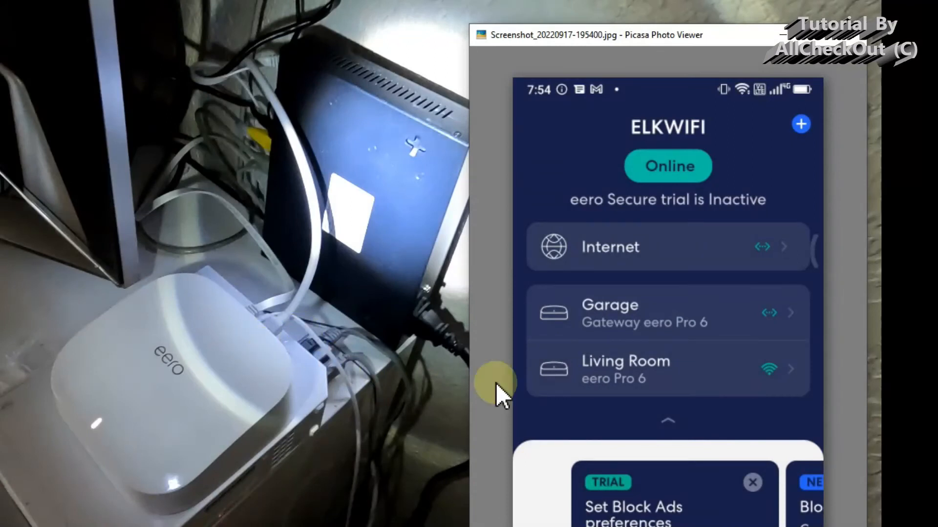
mouse_move(738, 308)
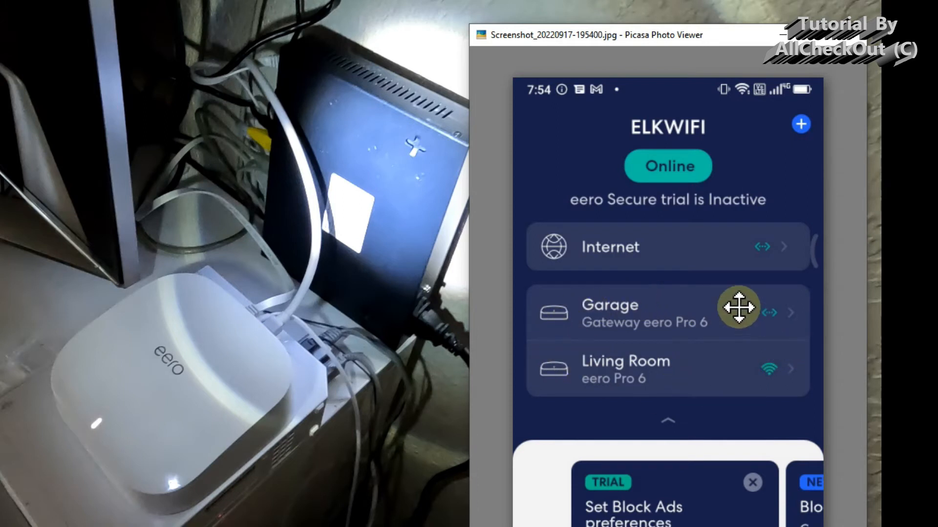
mouse_move(625, 386)
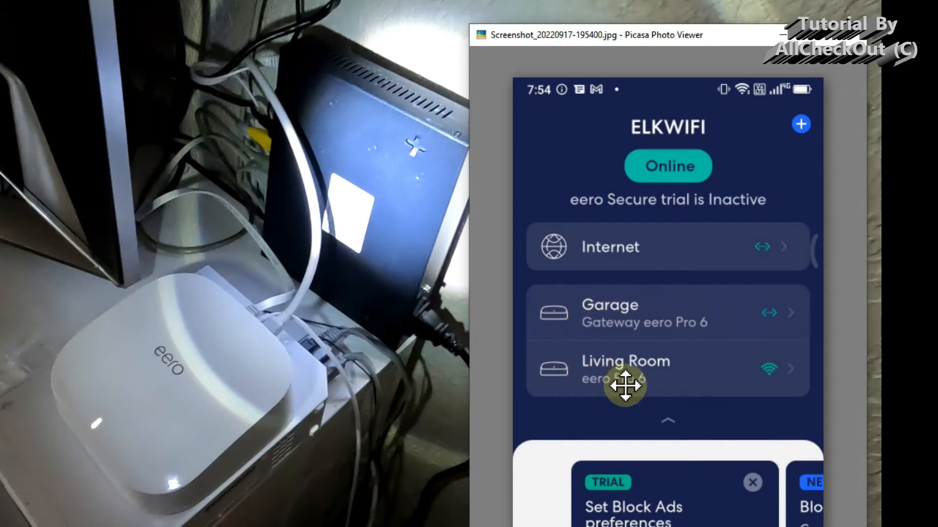
mouse_move(637, 333)
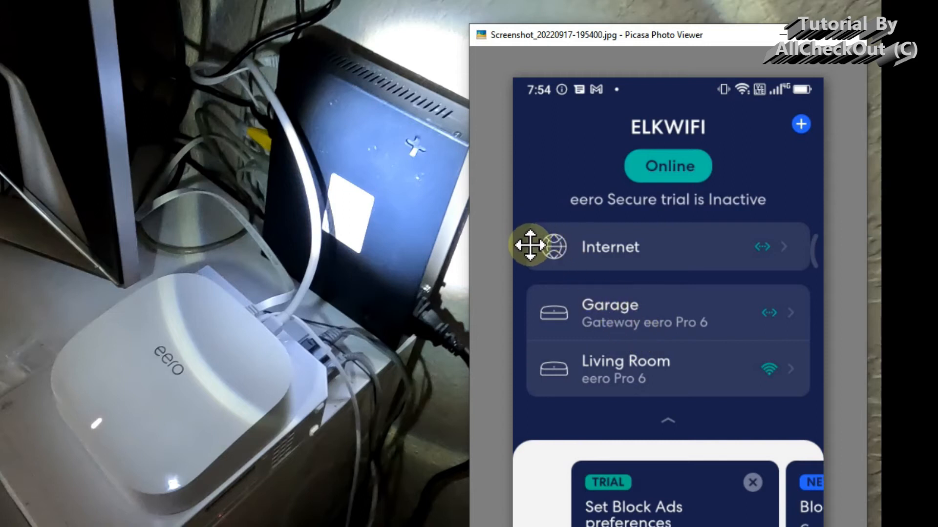
mouse_move(803, 224)
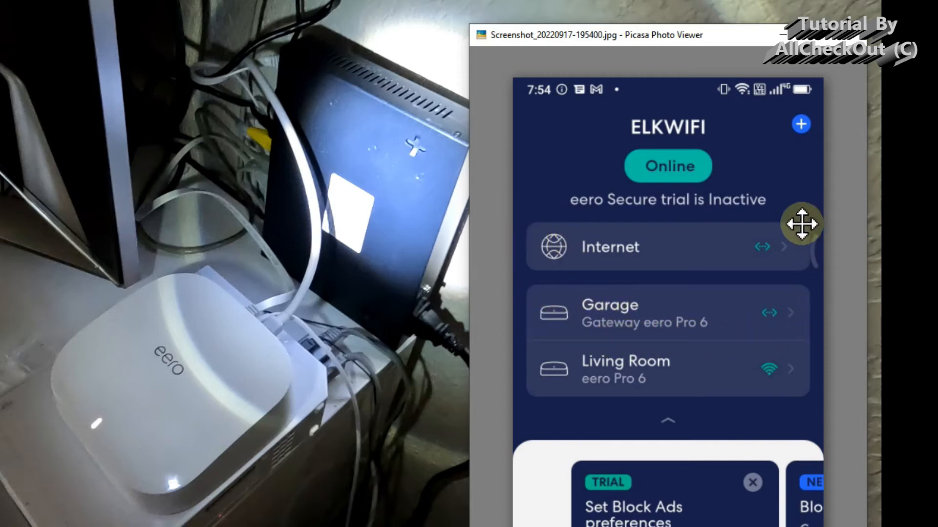
mouse_move(591, 312)
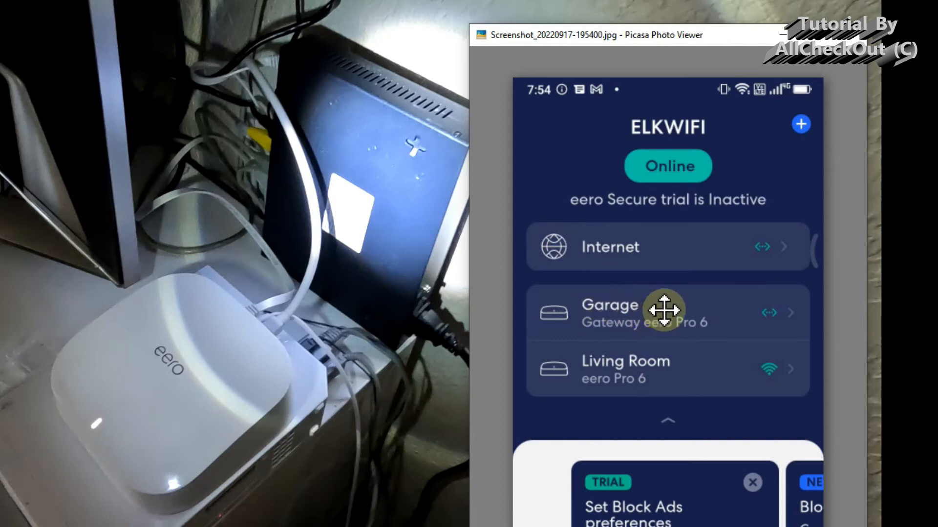
mouse_move(291, 386)
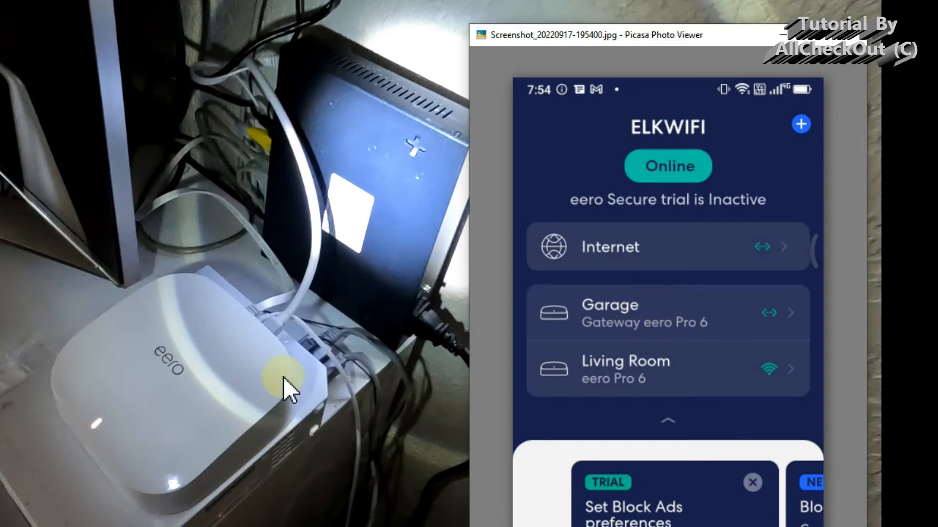
mouse_move(688, 369)
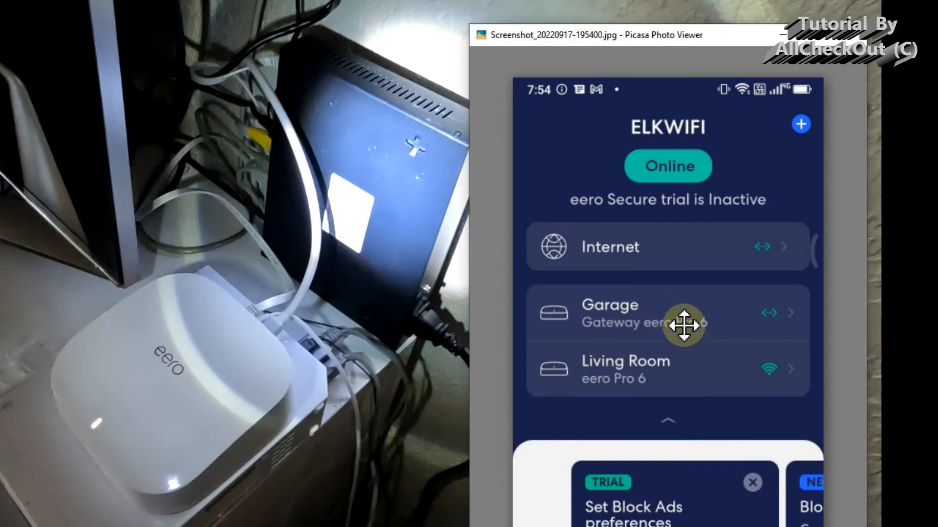
mouse_move(648, 310)
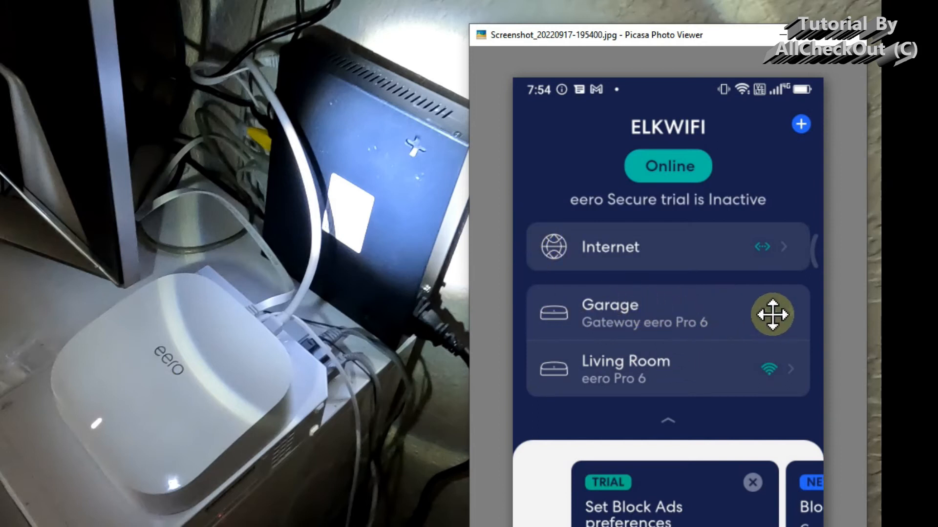
mouse_move(179, 395)
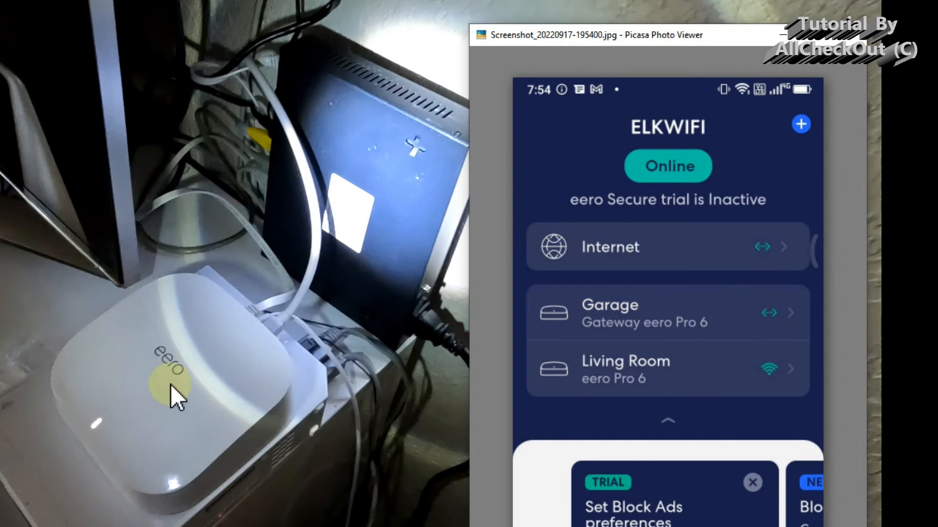
mouse_move(654, 319)
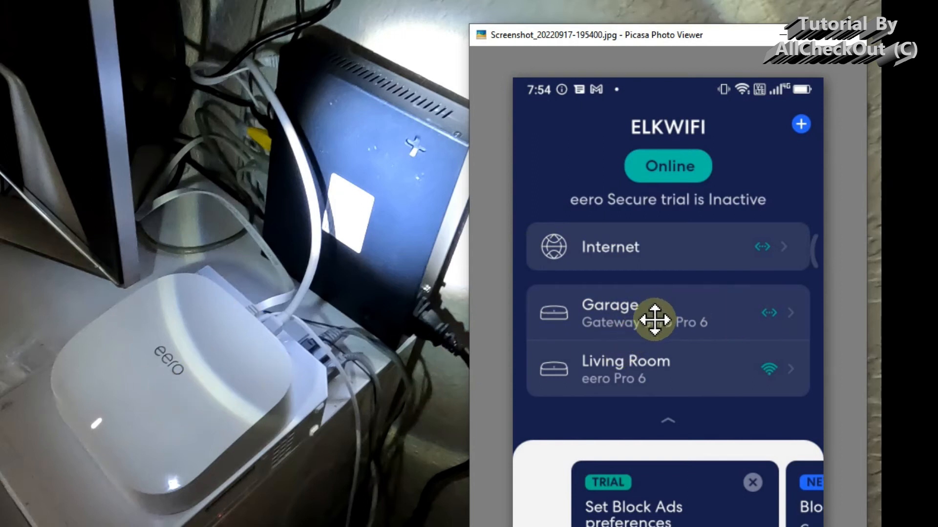
mouse_move(604, 375)
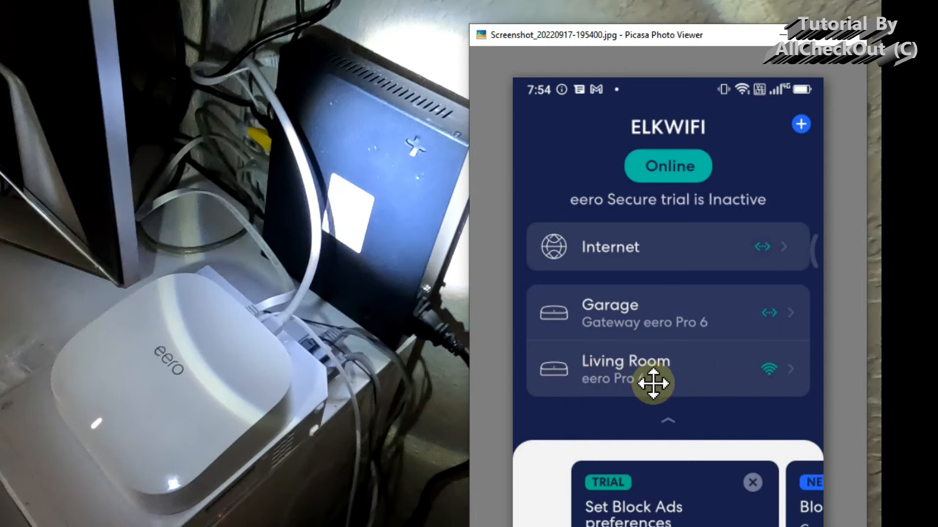
mouse_move(698, 310)
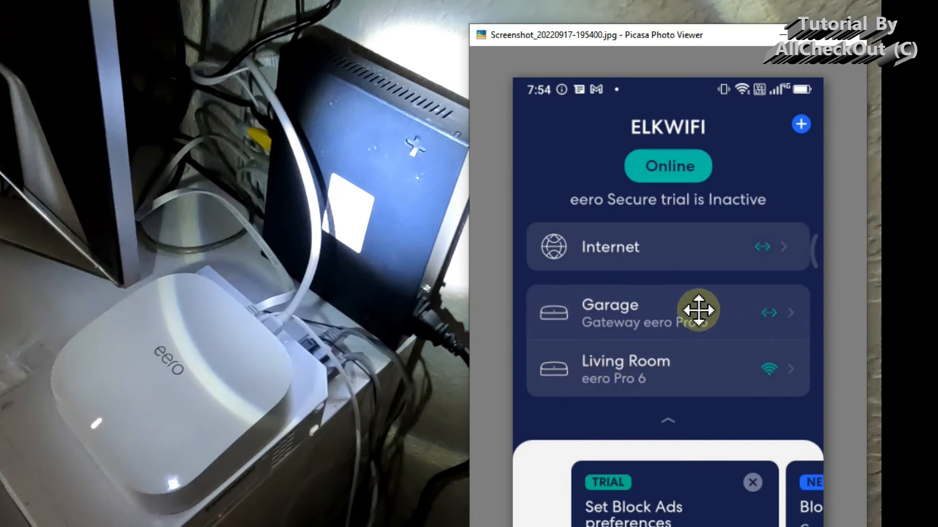
mouse_move(559, 375)
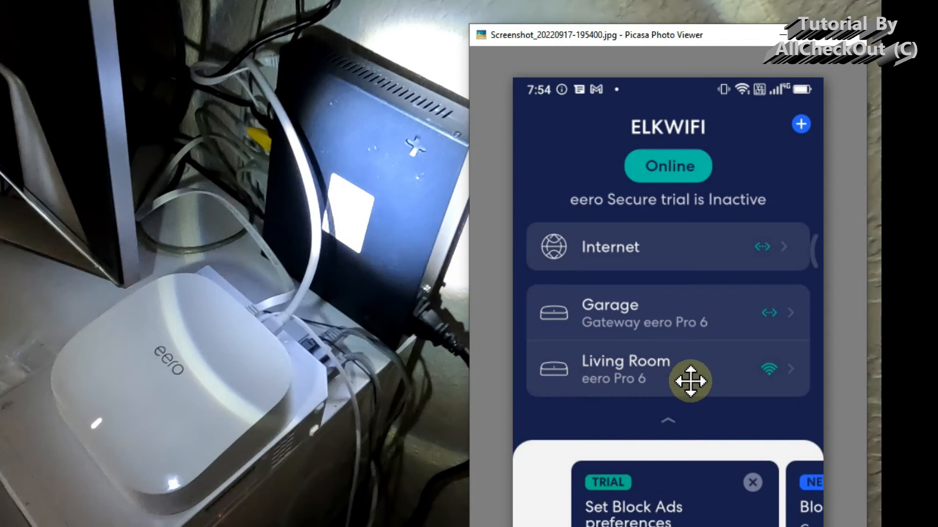
mouse_move(771, 315)
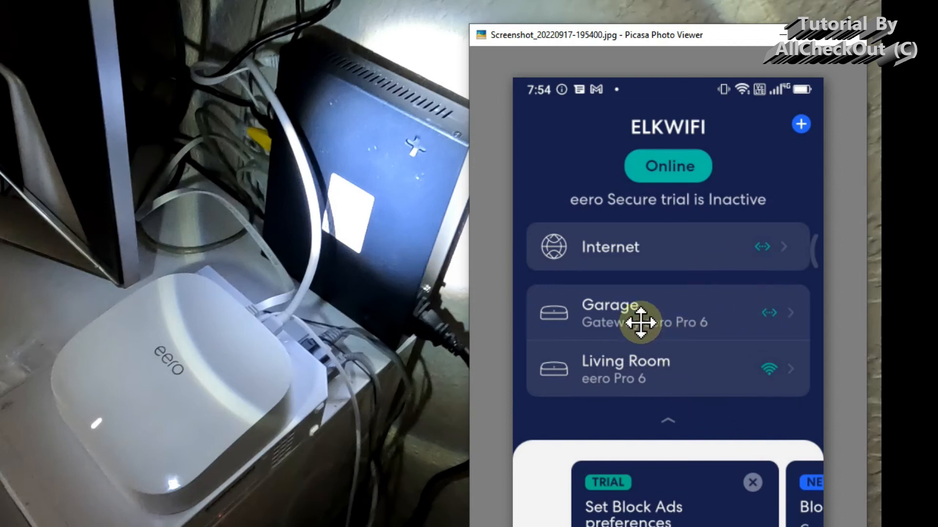
mouse_move(726, 343)
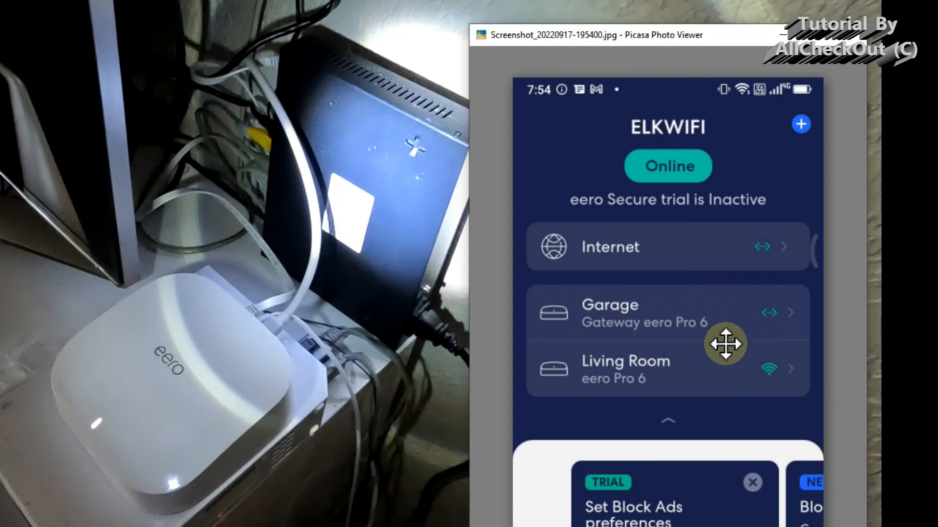
mouse_move(721, 378)
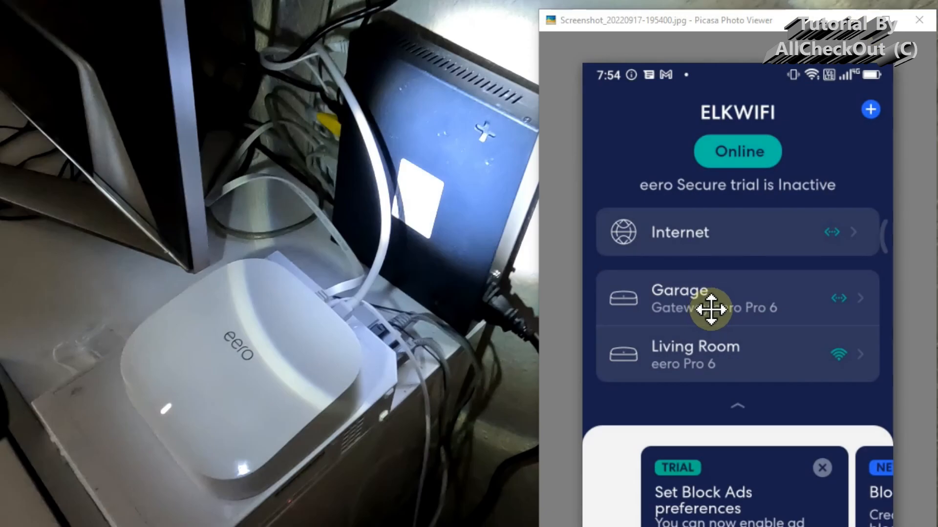
mouse_move(775, 290)
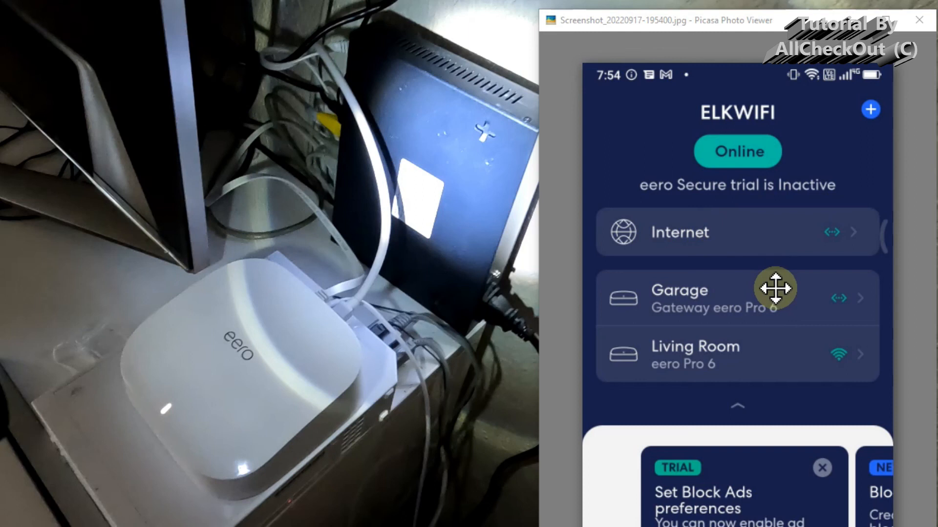